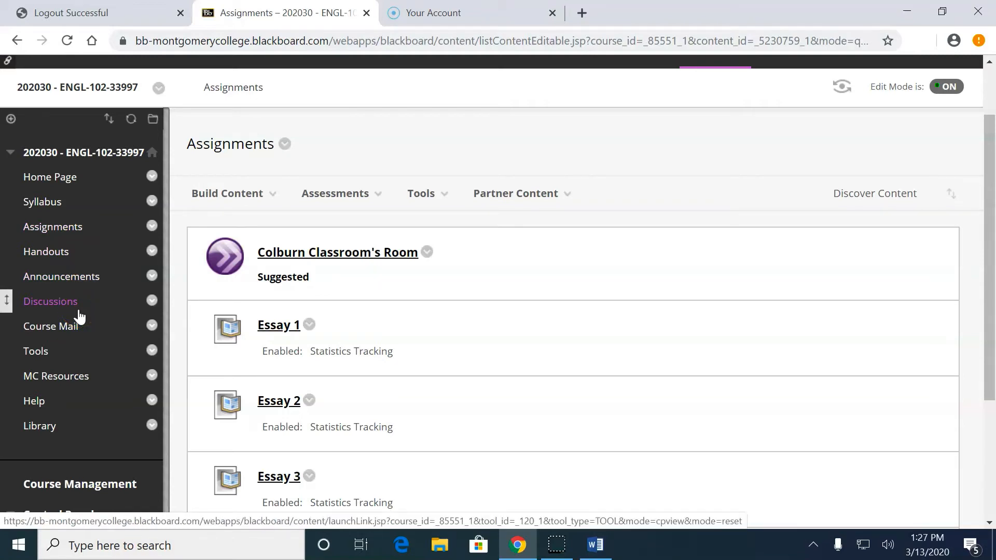
# Open the course's Discussion Board from the Discussions menu item
pyautogui.click(50, 301)
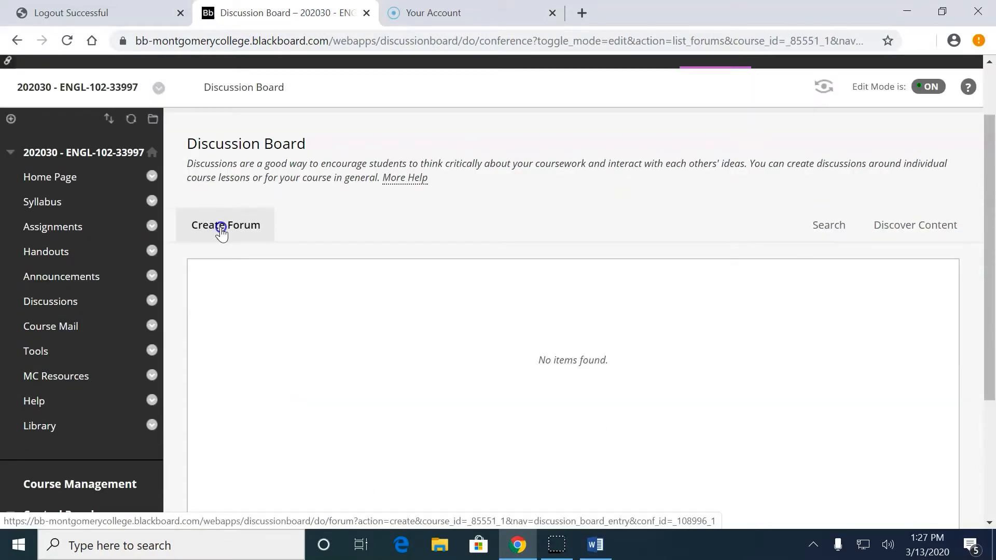
# Start a new forum named "Discus…" and scroll down to its Forum Settings
pyautogui.click(225, 225)
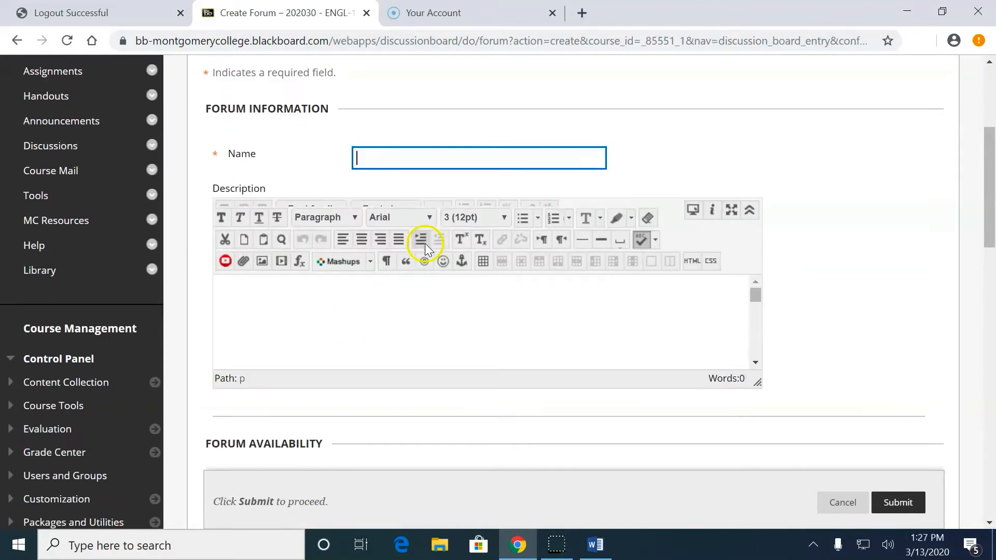
pyautogui.write('Discus')
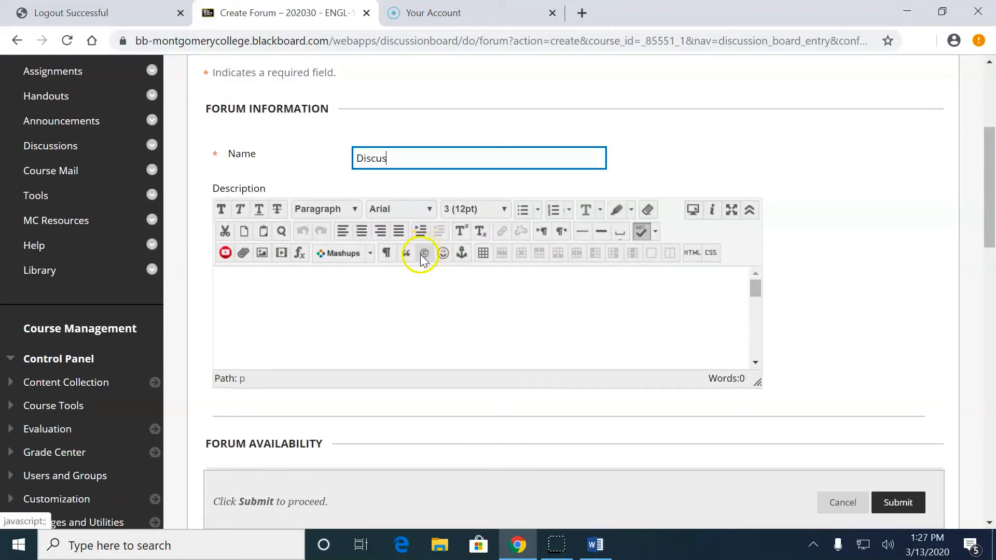
pyautogui.scroll(-3)
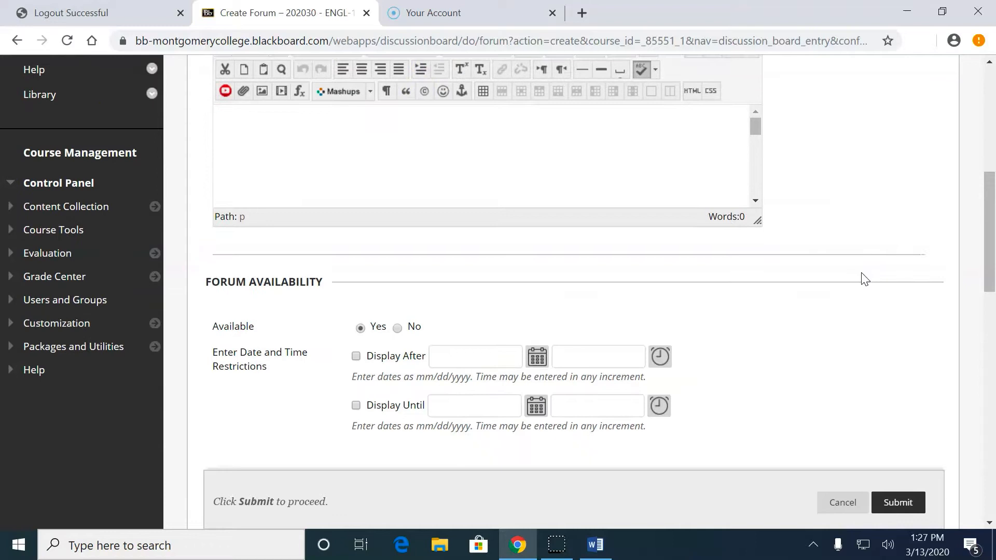
pyautogui.scroll(-3)
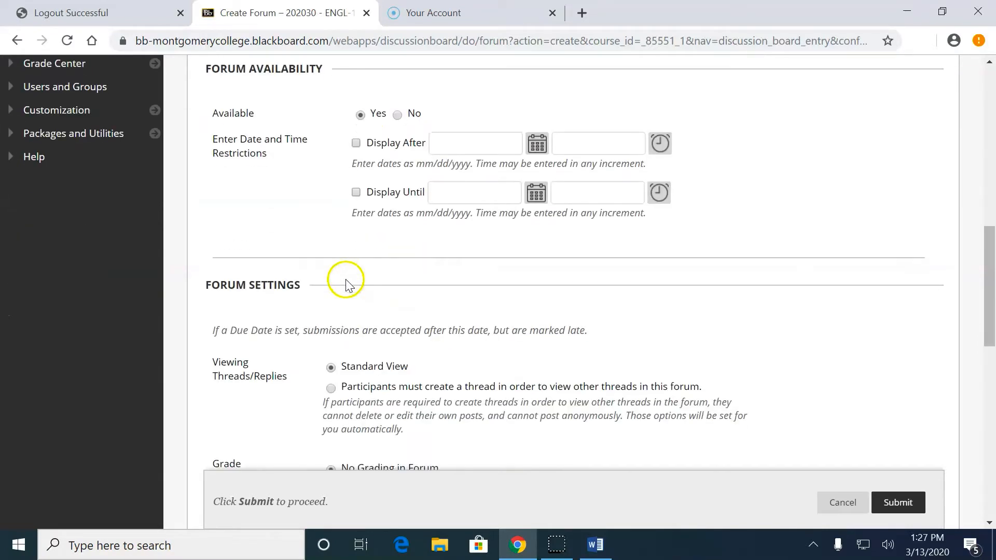
pyautogui.scroll(-3)
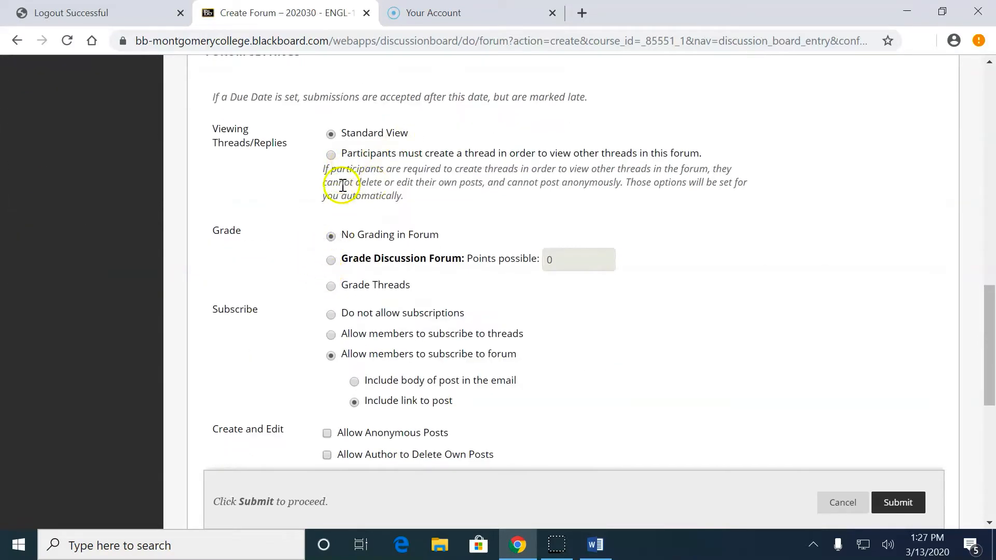
pyautogui.scroll(-3)
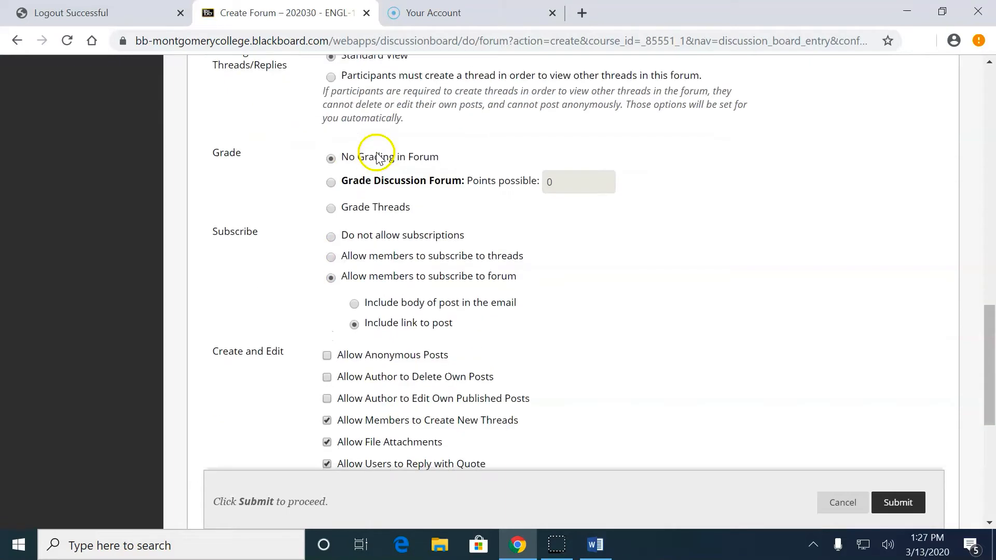
pyautogui.scroll(-3)
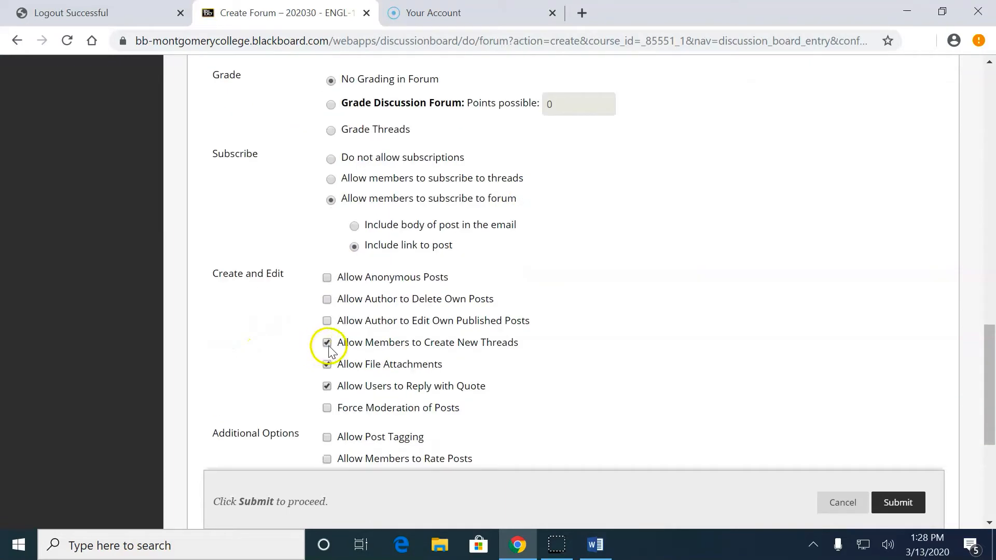
pyautogui.moveTo(327, 343)
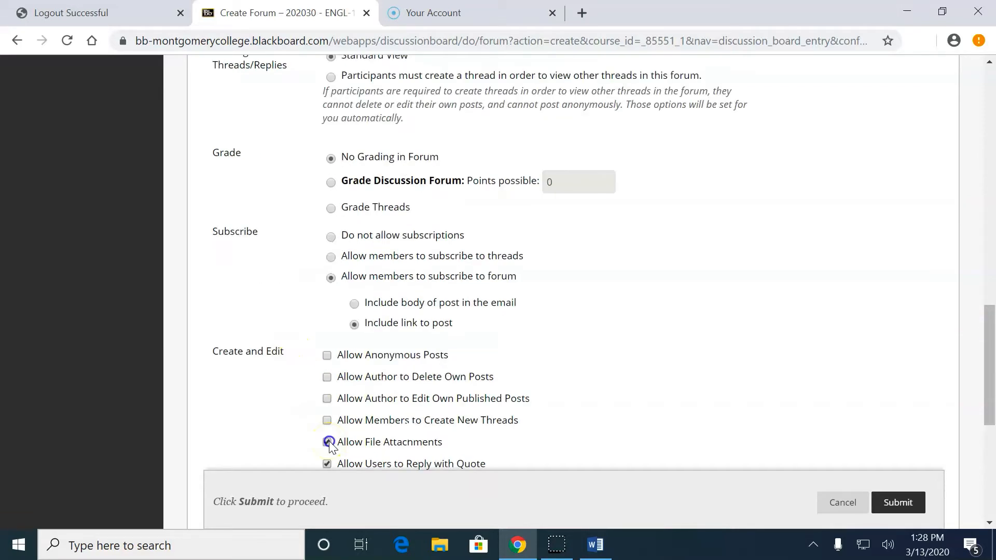
# Turn off Allow File Attachments and scroll down to the Submit button
pyautogui.click(326, 442)
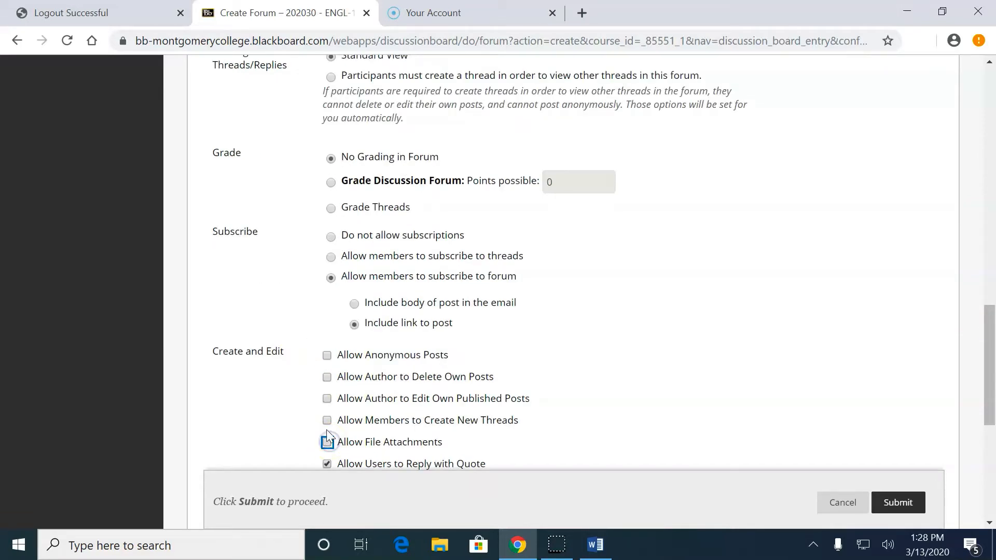
pyautogui.click(328, 442)
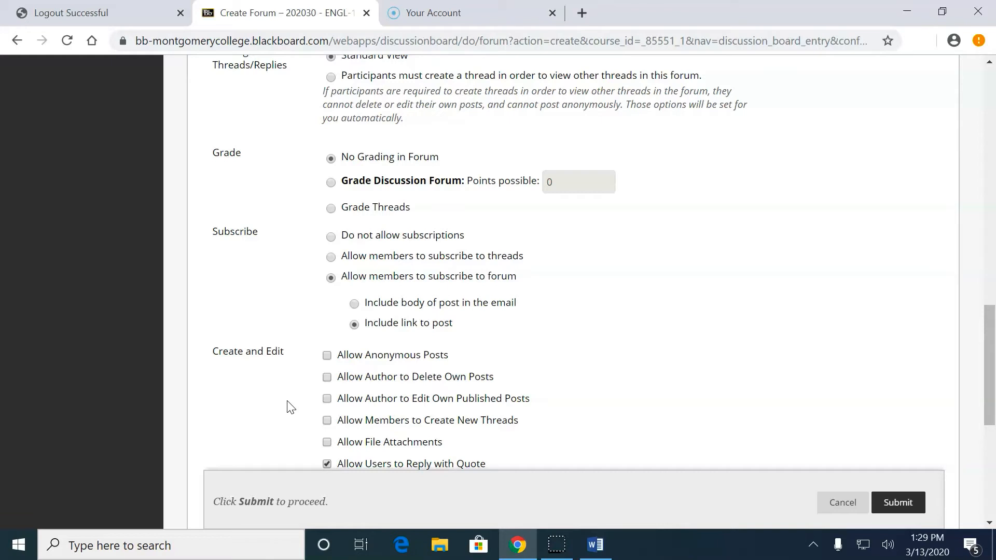
pyautogui.moveTo(292, 396)
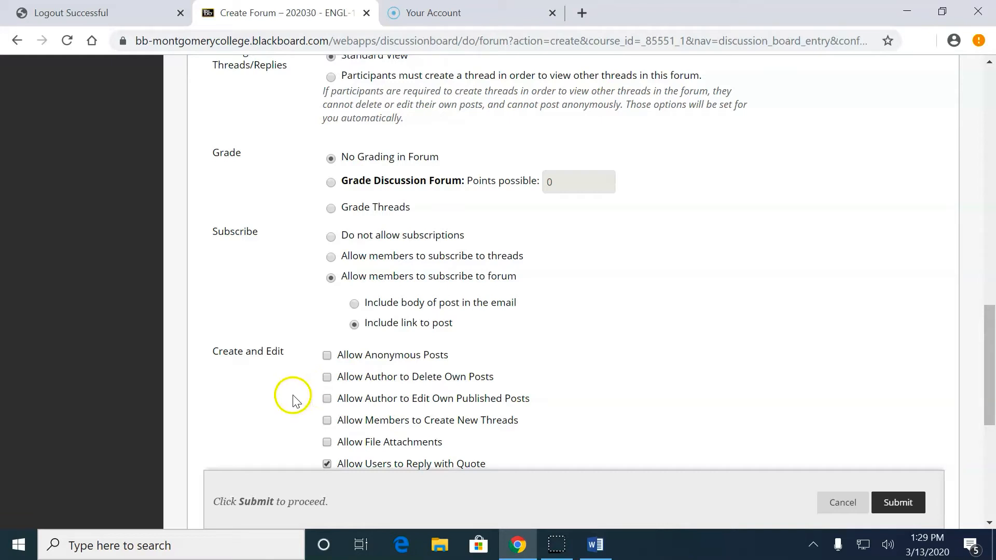
pyautogui.moveTo(294, 401)
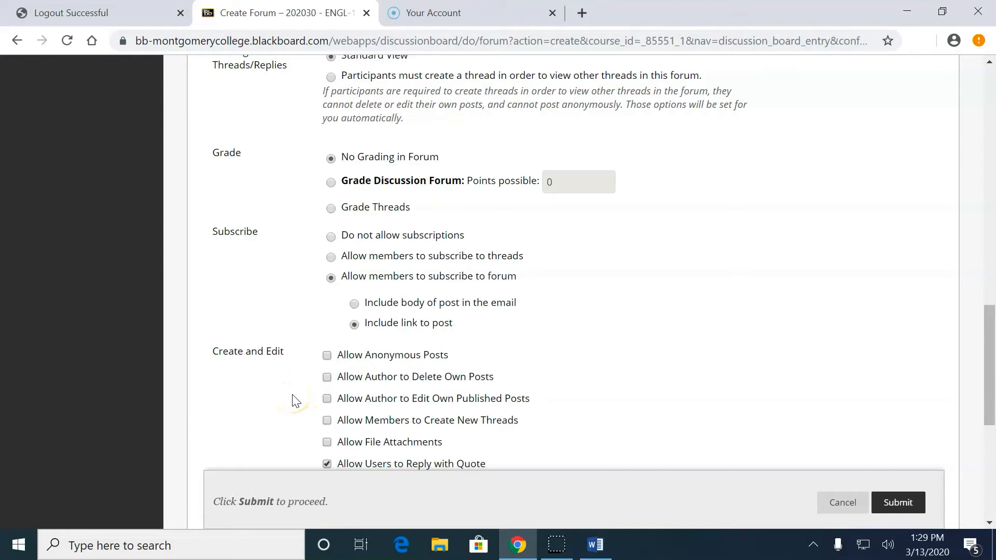
pyautogui.scroll(-3)
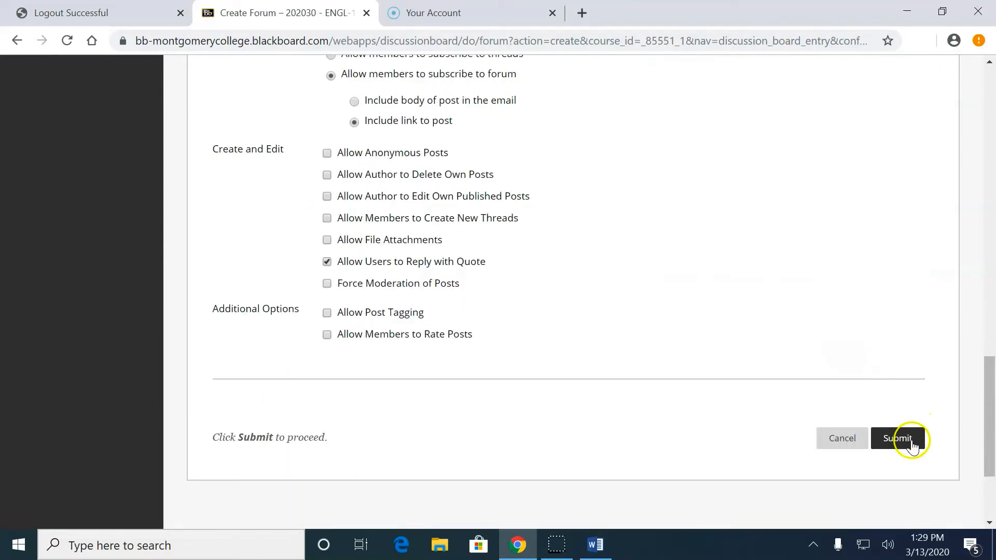
# Save the forum and open the empty Discussion 1 forum
pyautogui.click(898, 439)
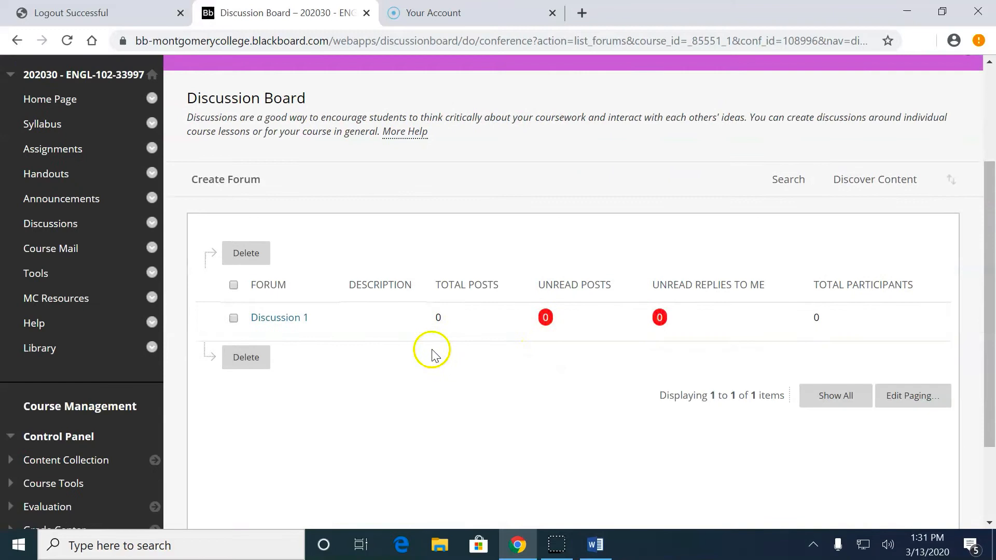
pyautogui.moveTo(291, 316)
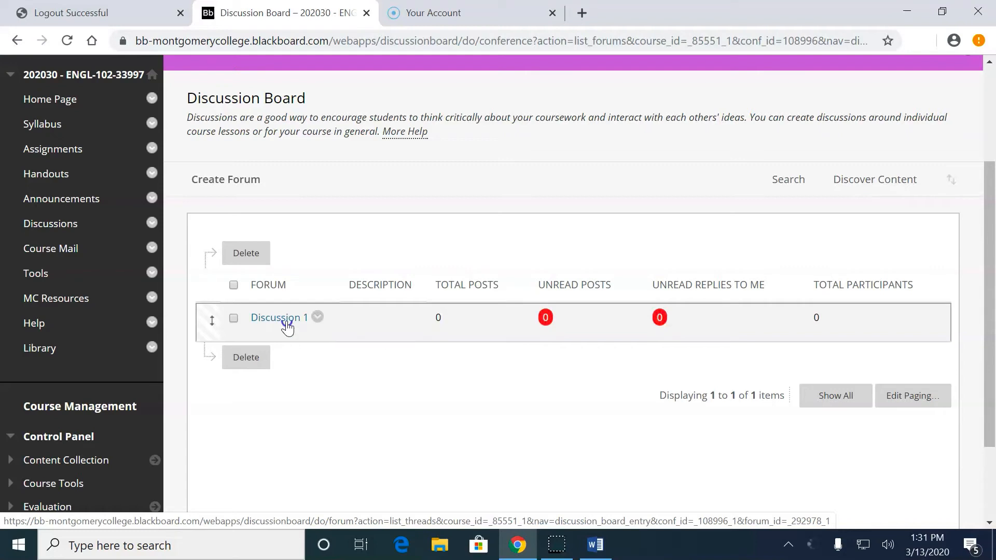
pyautogui.click(278, 317)
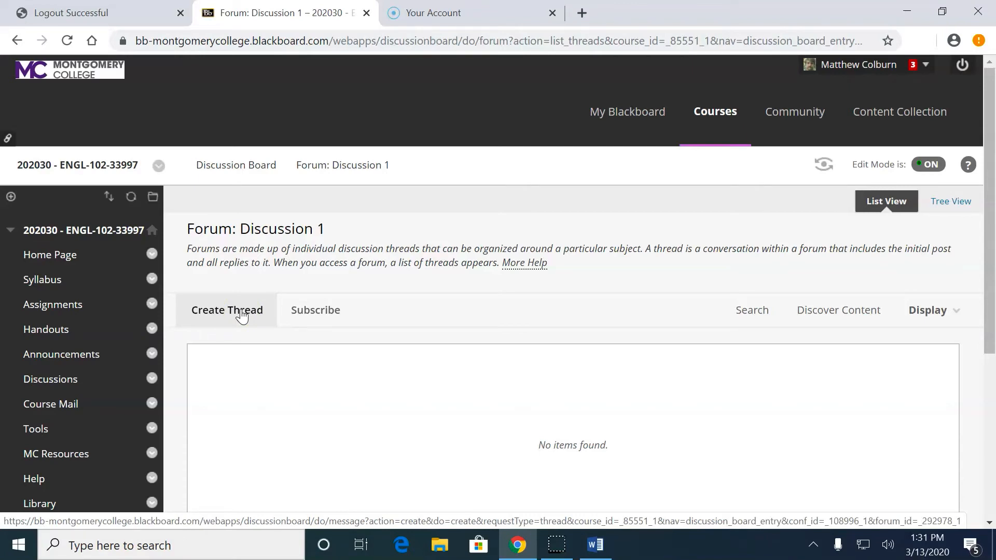
# Create a new thread with the subject "Respond here to post"
pyautogui.click(227, 310)
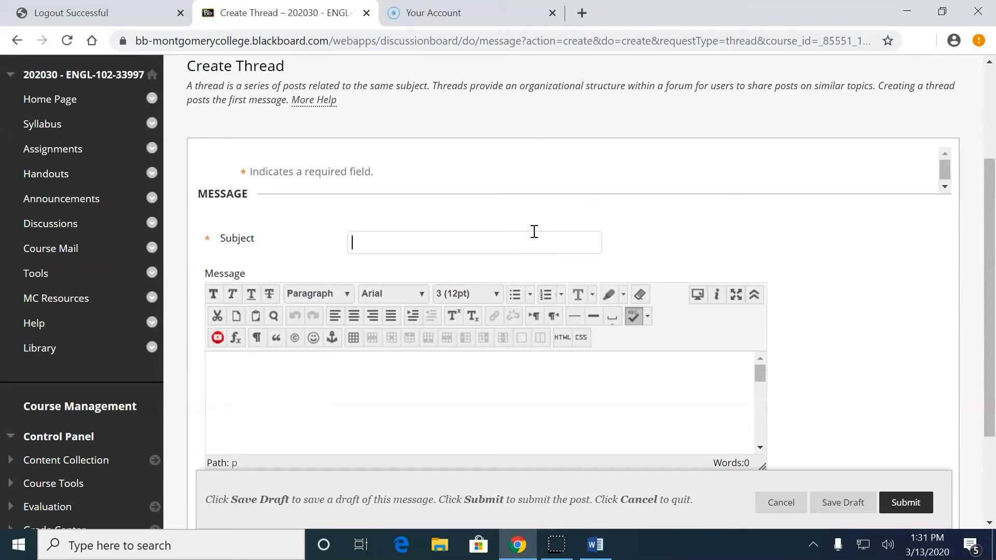
pyautogui.write('RE')
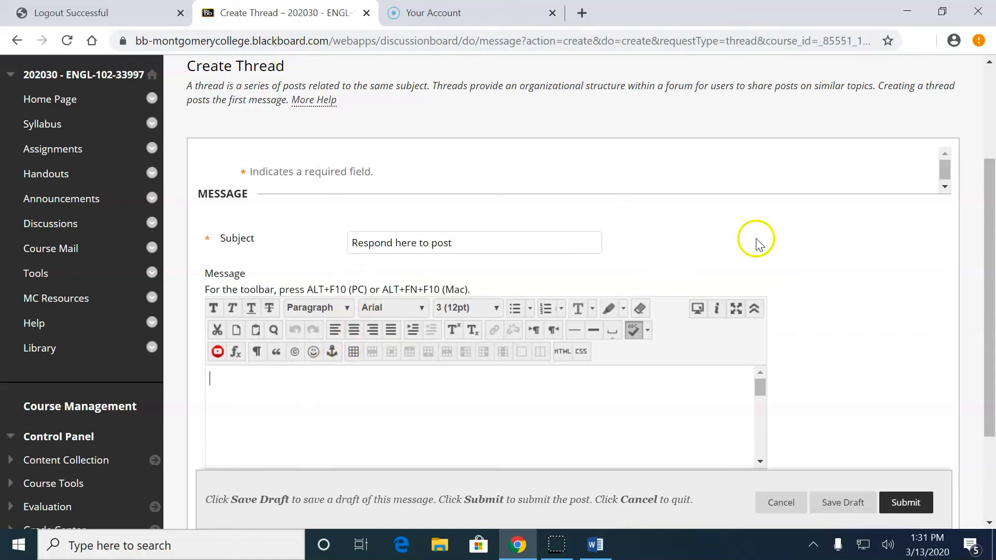
pyautogui.scroll(-3)
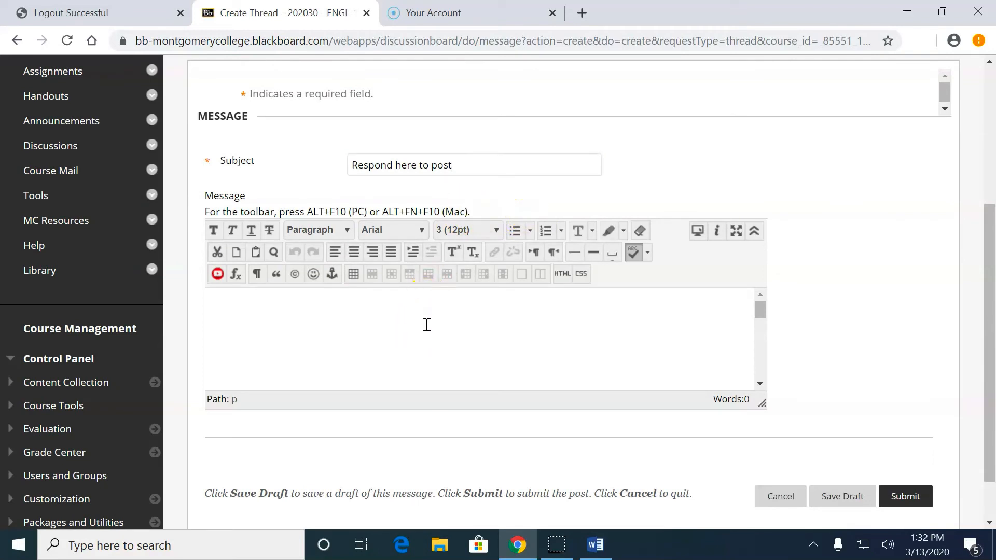
# Post the thread message "Do you agree with the author's argument? Why or why not? 250 words."
pyautogui.write('What')
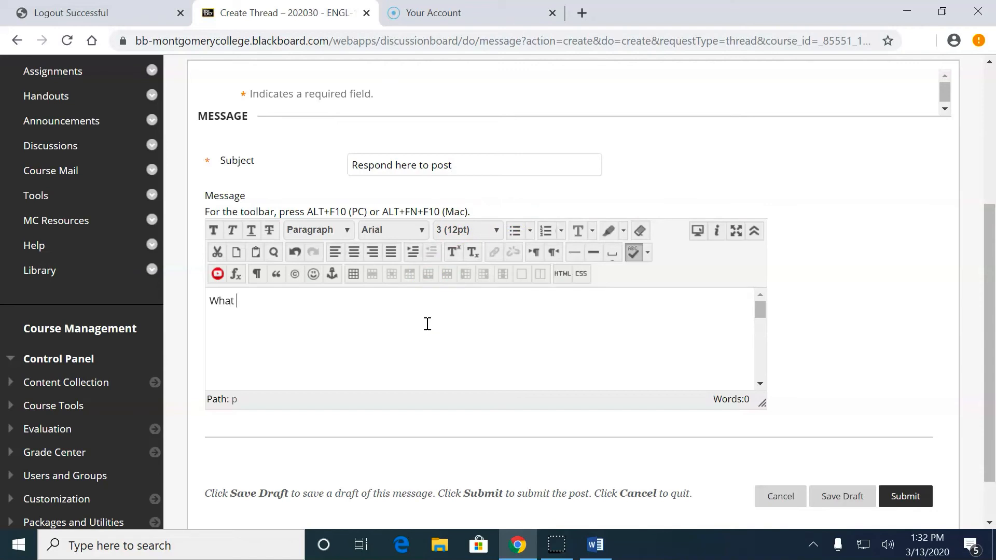
pyautogui.write('Do you a')
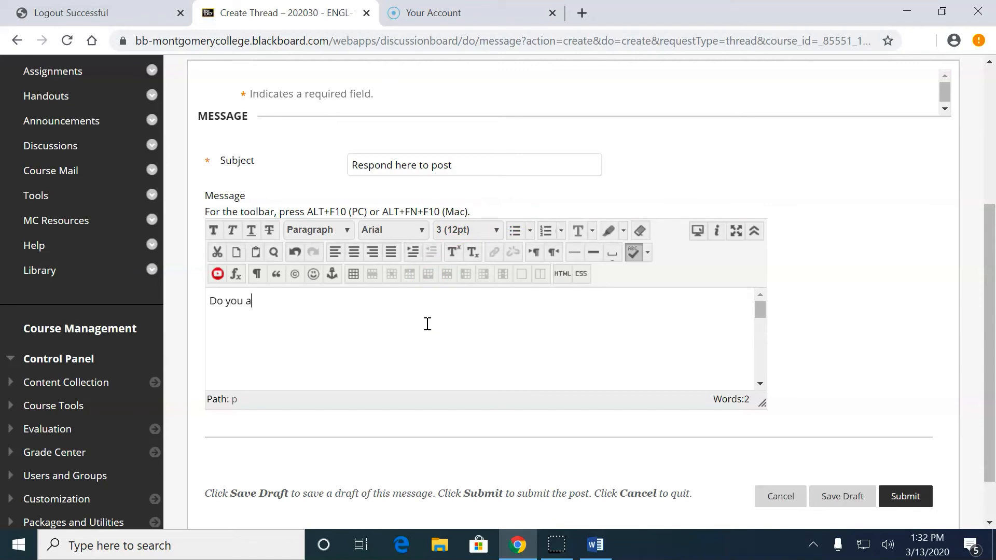
pyautogui.write('gree with the au')
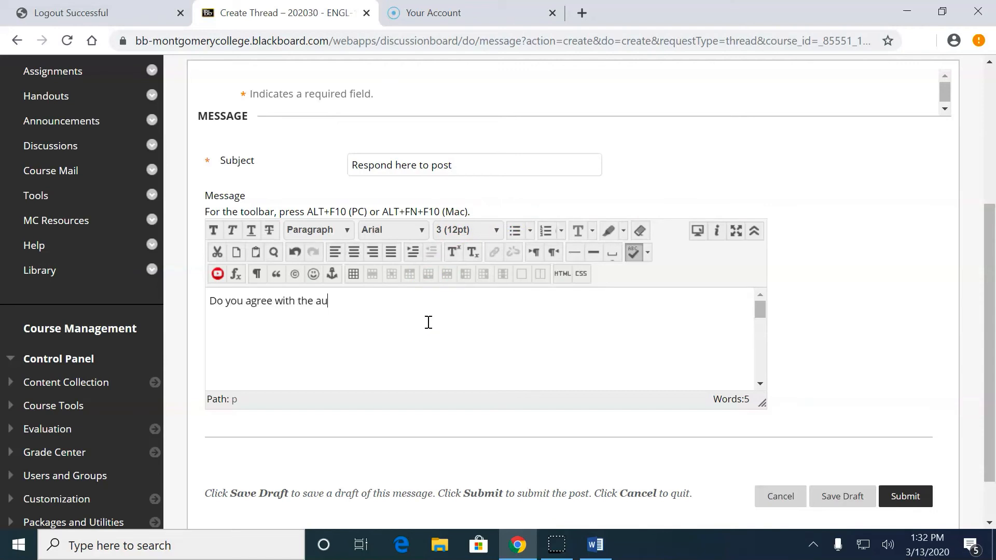
pyautogui.write("thor's arugment?")
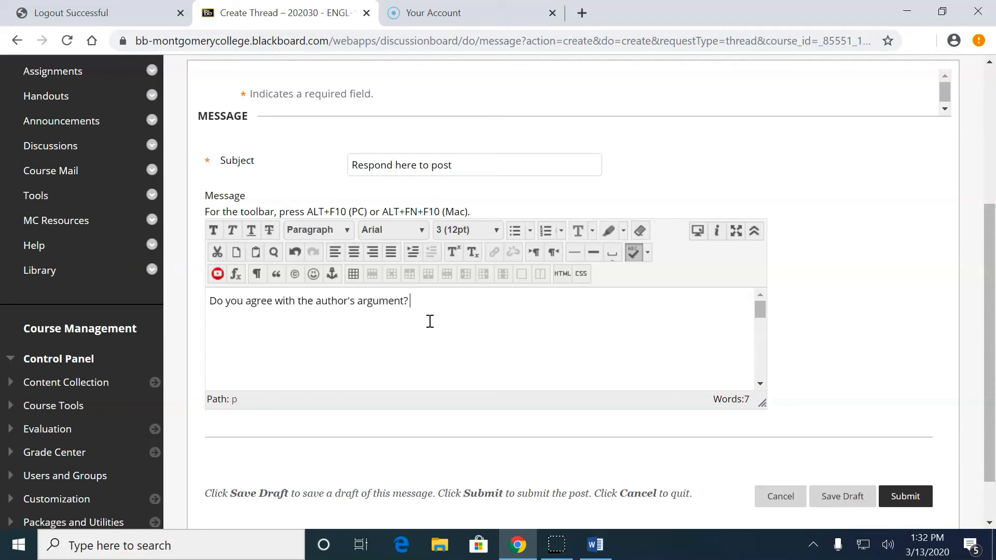
pyautogui.write('Why or why not? 2')
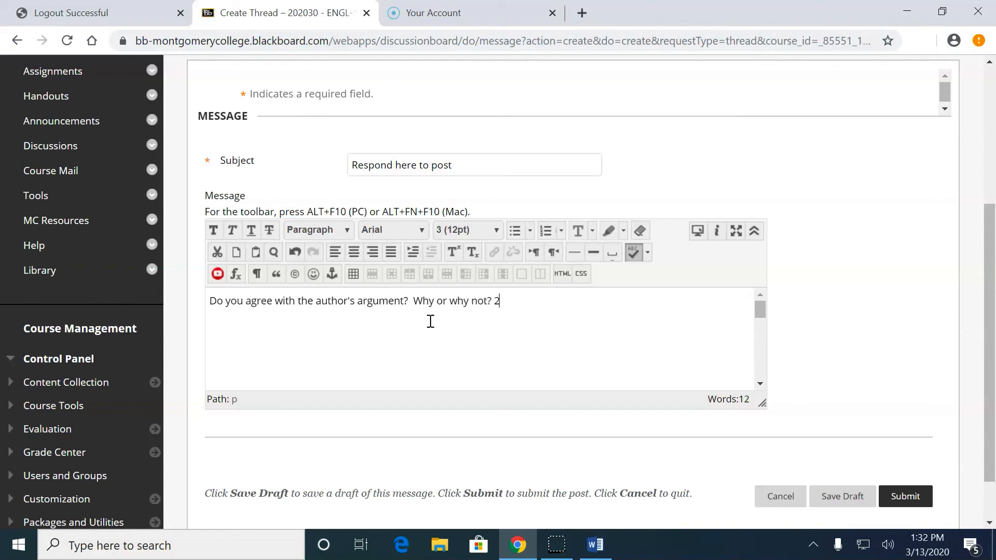
pyautogui.write('50 words.')
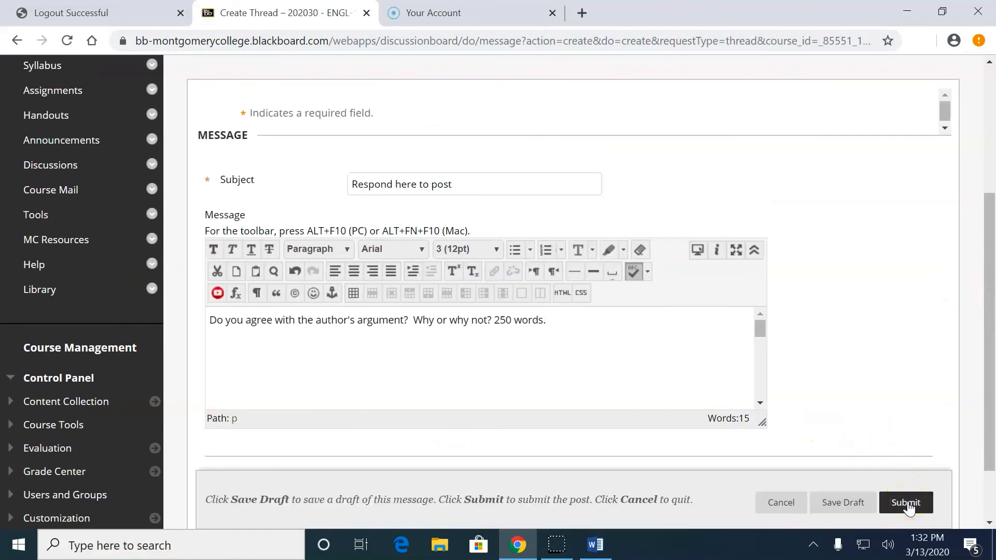
pyautogui.click(905, 502)
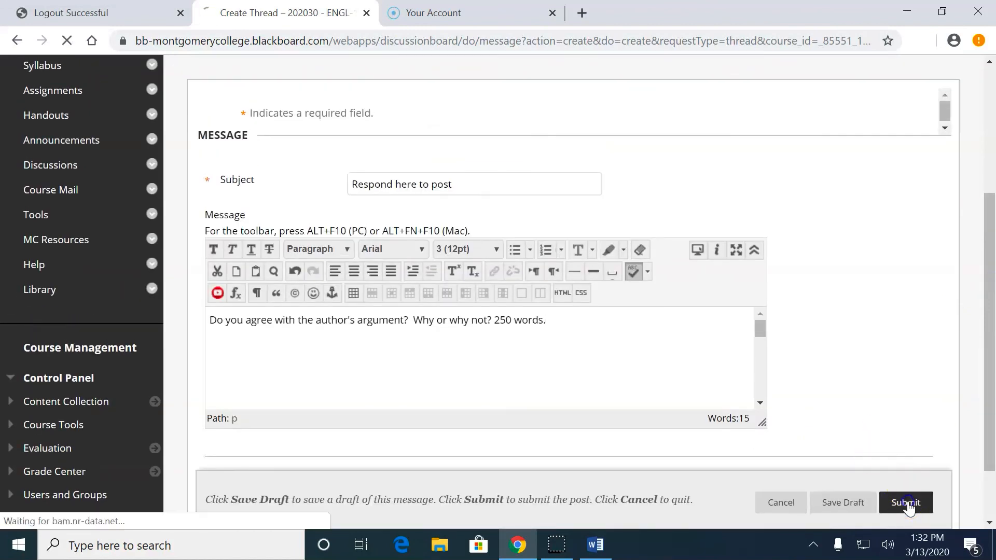